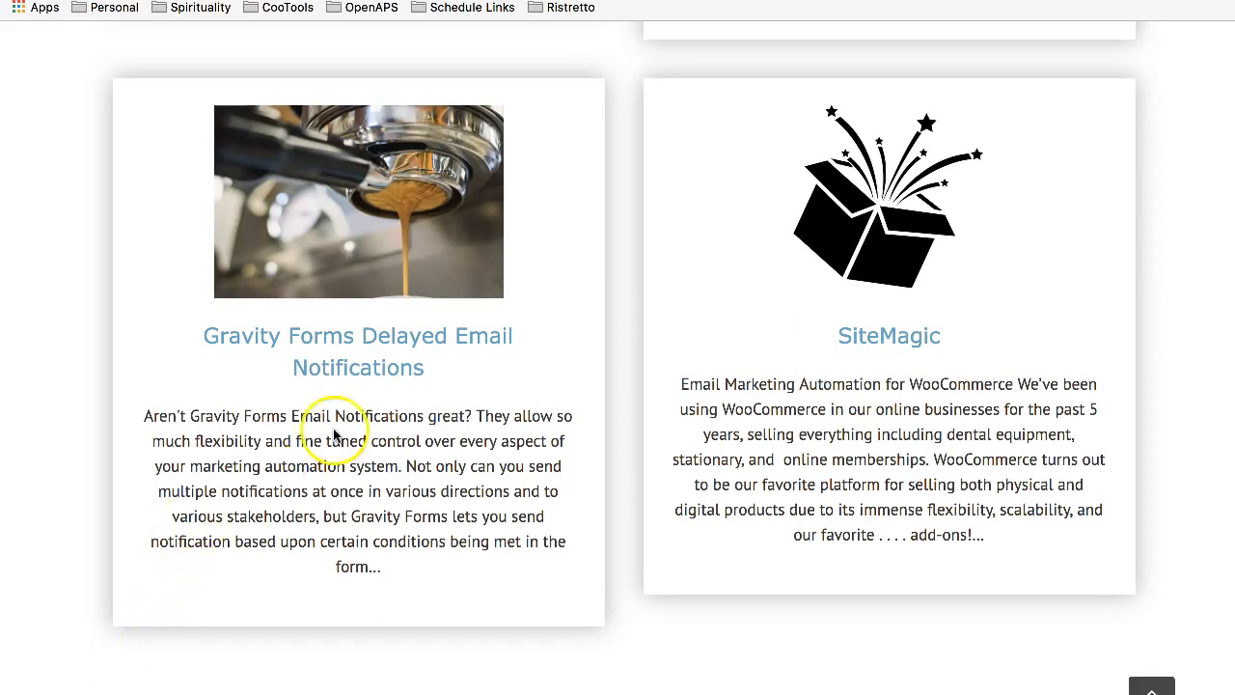
- Open the Gravity Forms Delayed Email Notifications product page on Ristretto Apps
left_click(357, 352)
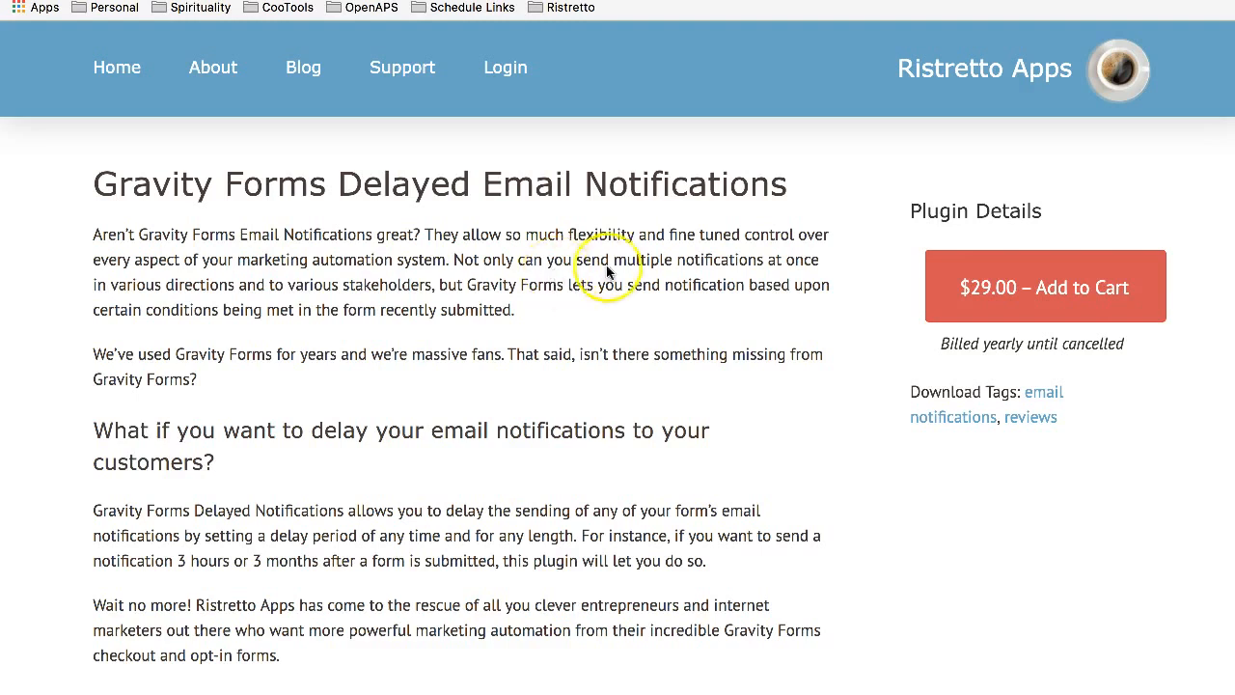
scroll("down", 3)
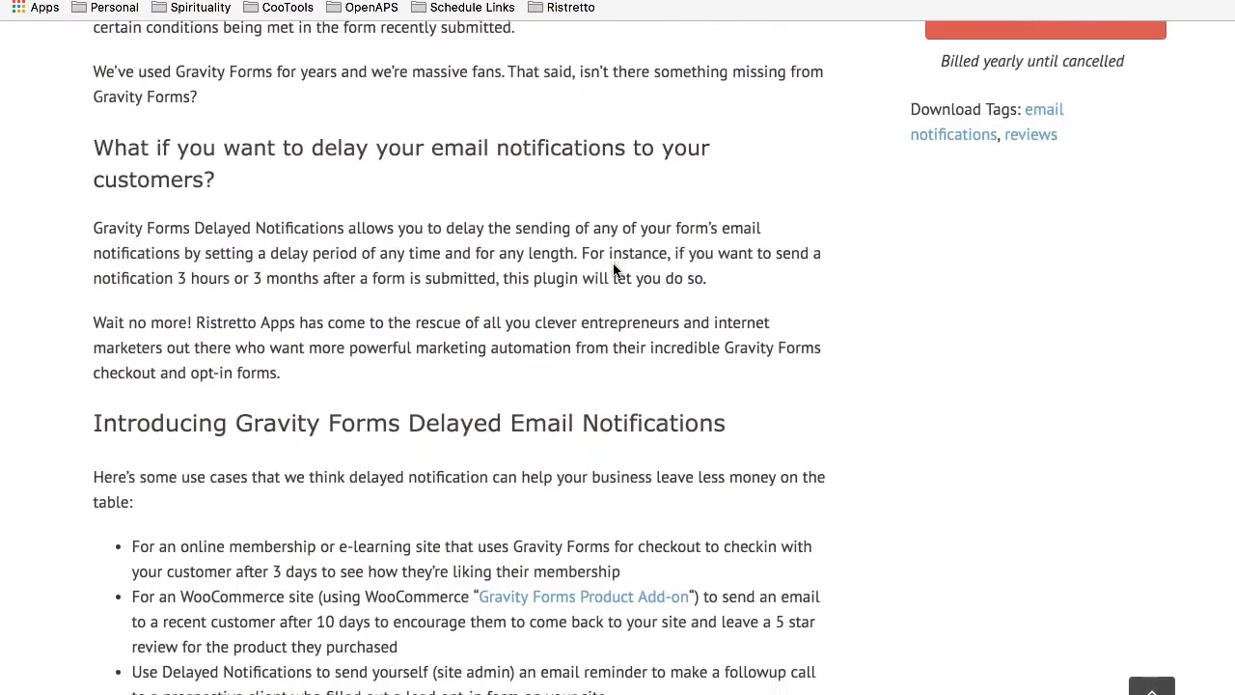
scroll("down", 3)
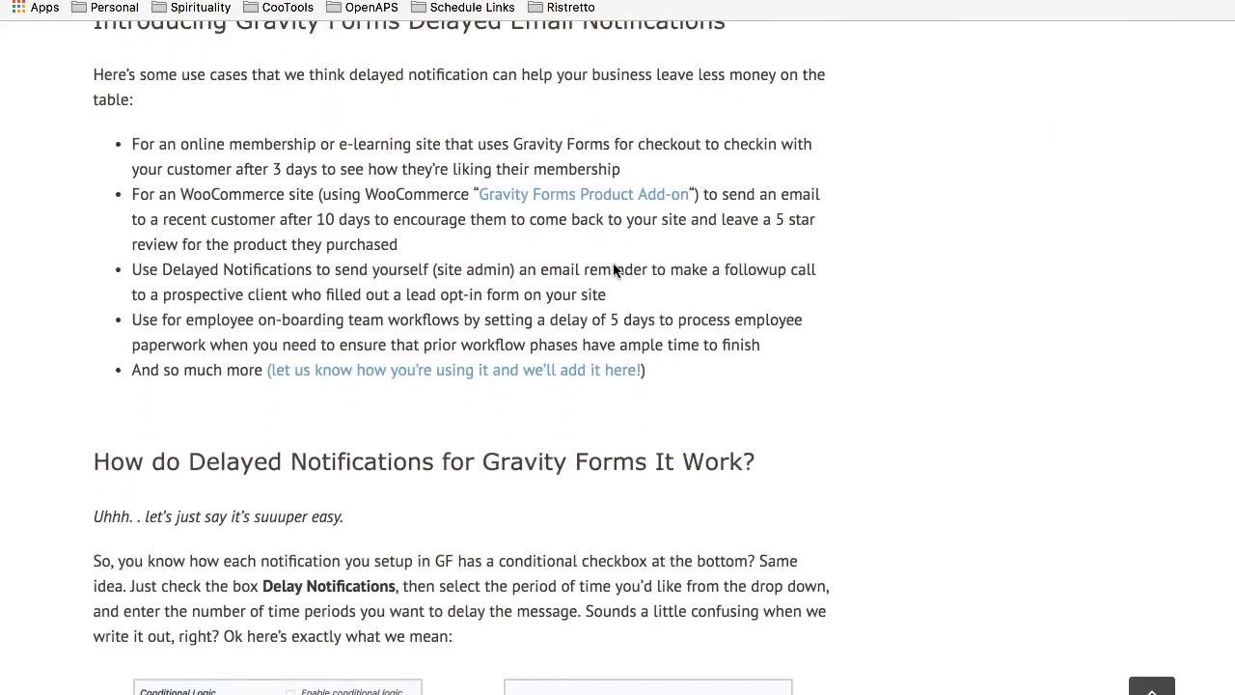
scroll("down", 3)
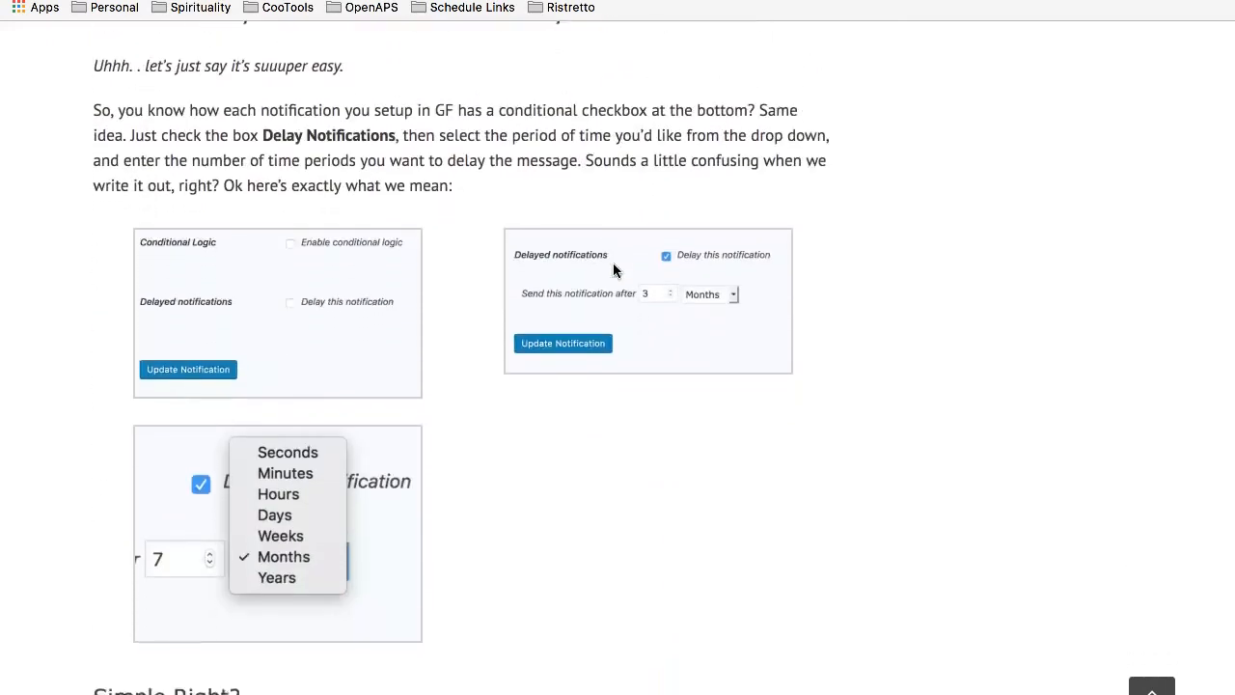
scroll("down", 3)
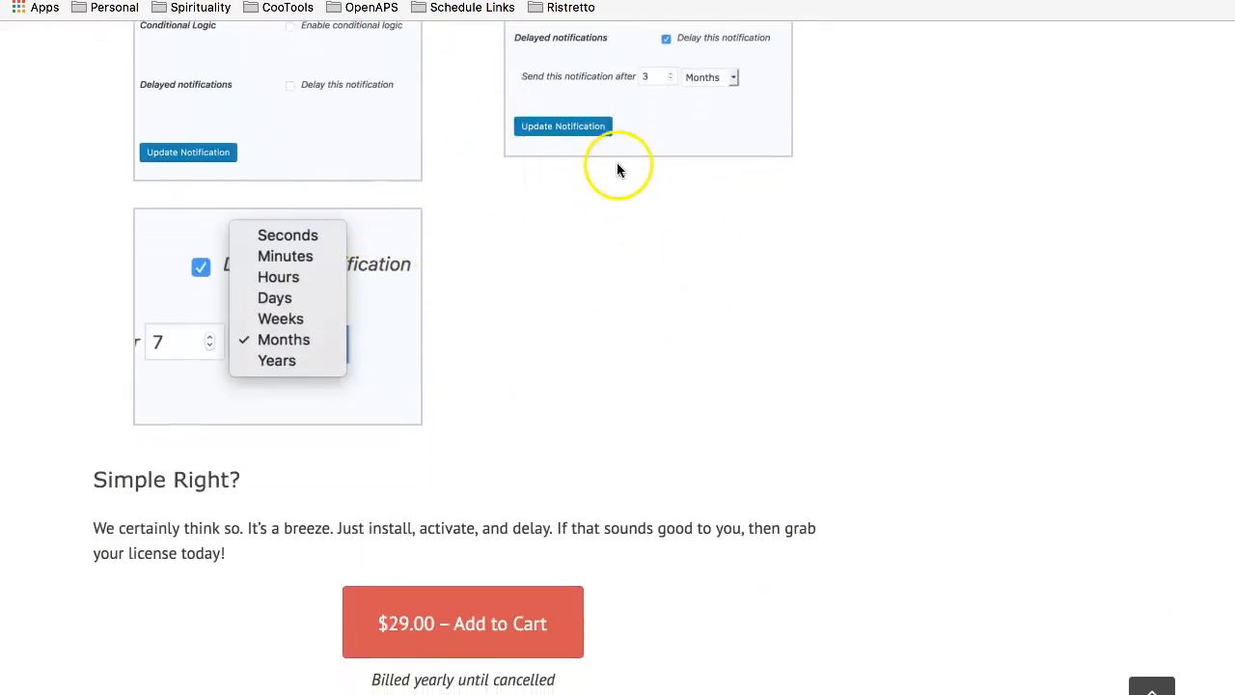
mouse_move(602, 190)
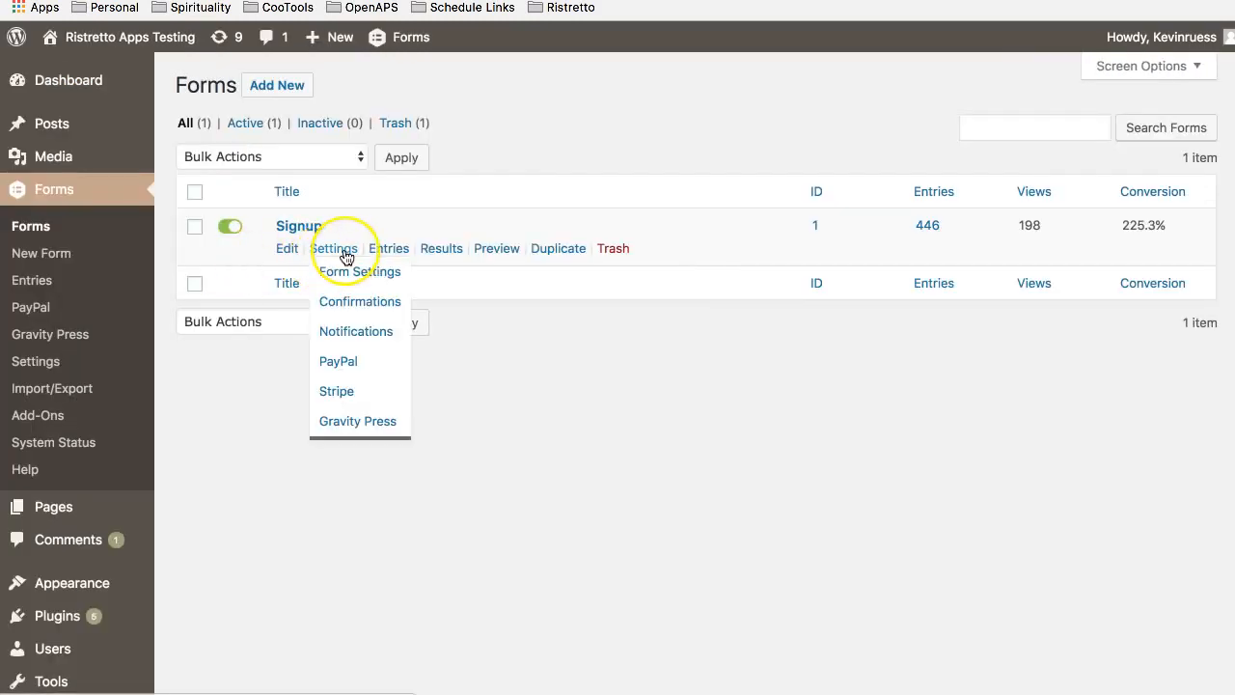
mouse_move(332, 248)
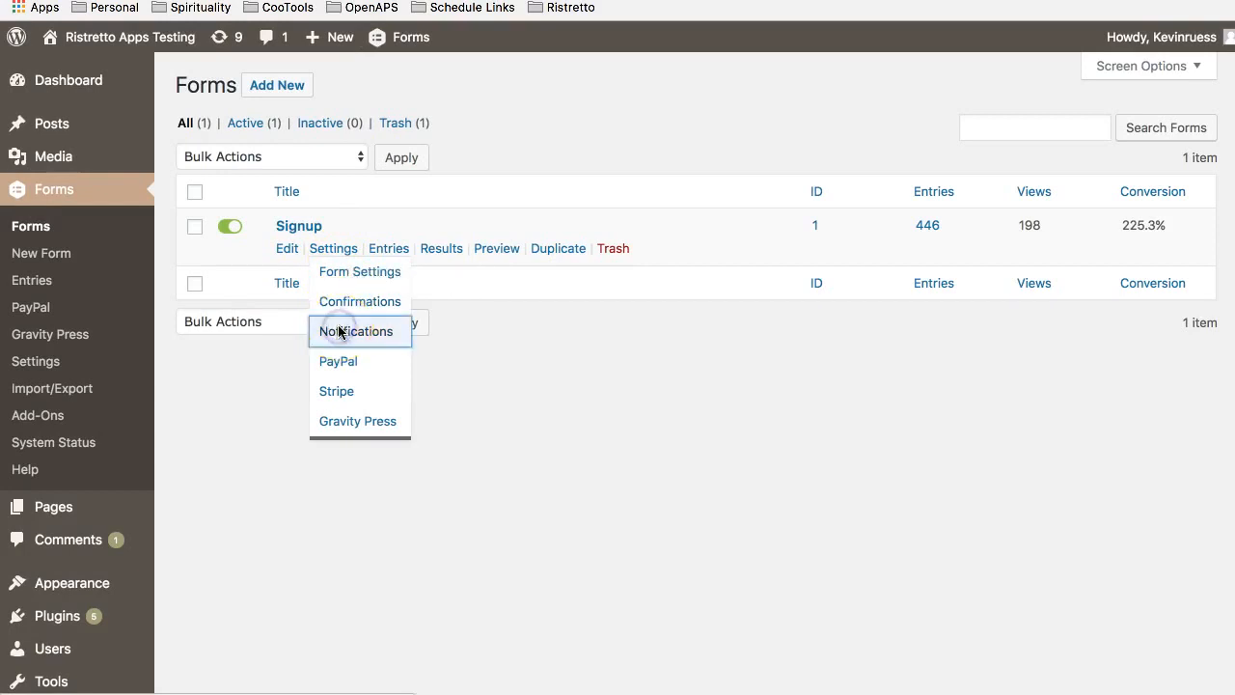
- Open the Signup form's Admin Notification edit screen from its Notifications list
left_click(355, 332)
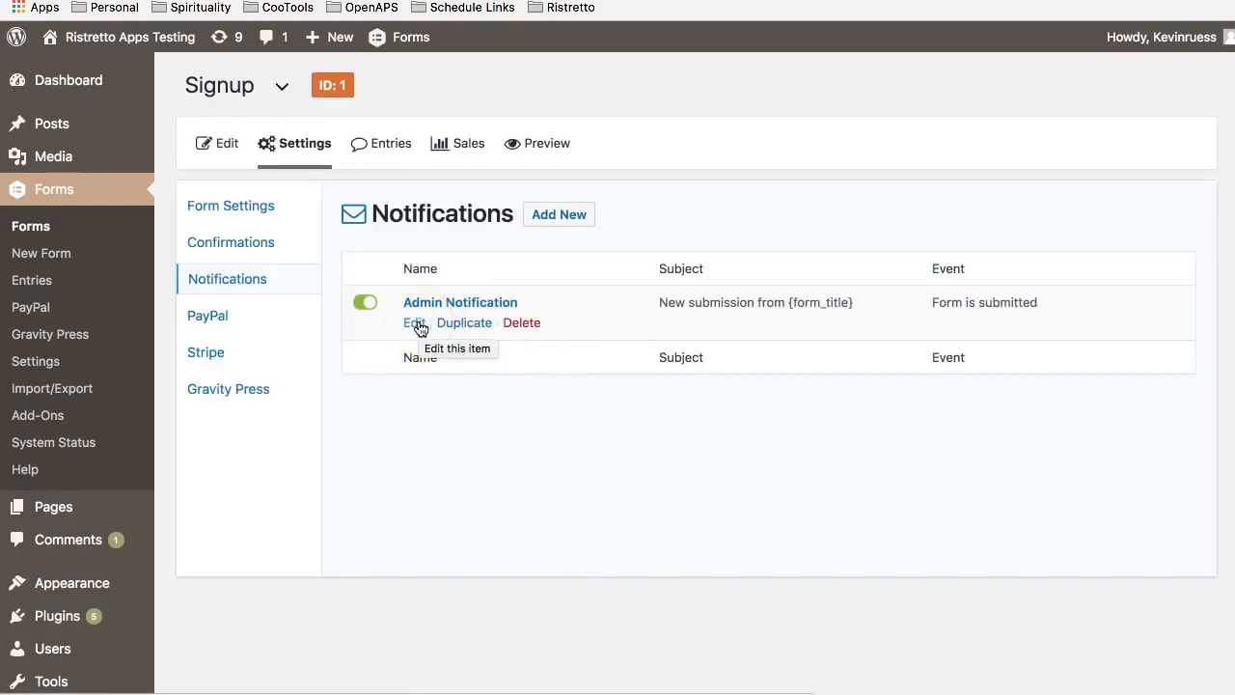
left_click(413, 323)
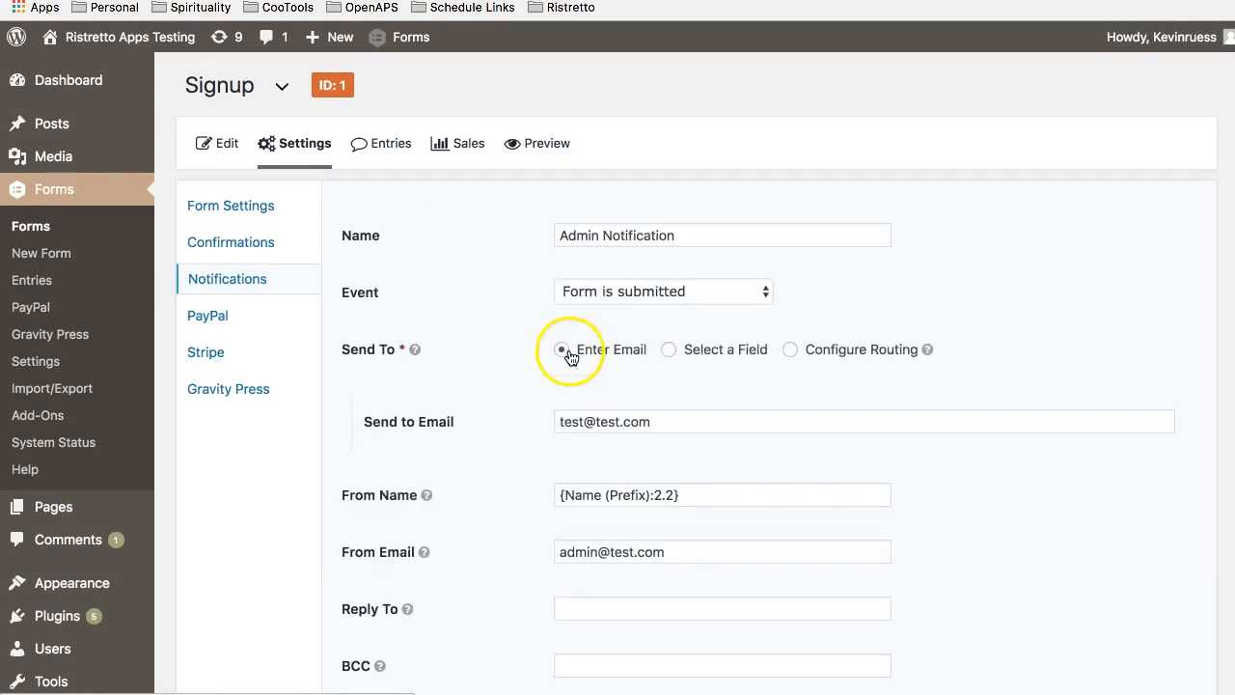
scroll("down", 3)
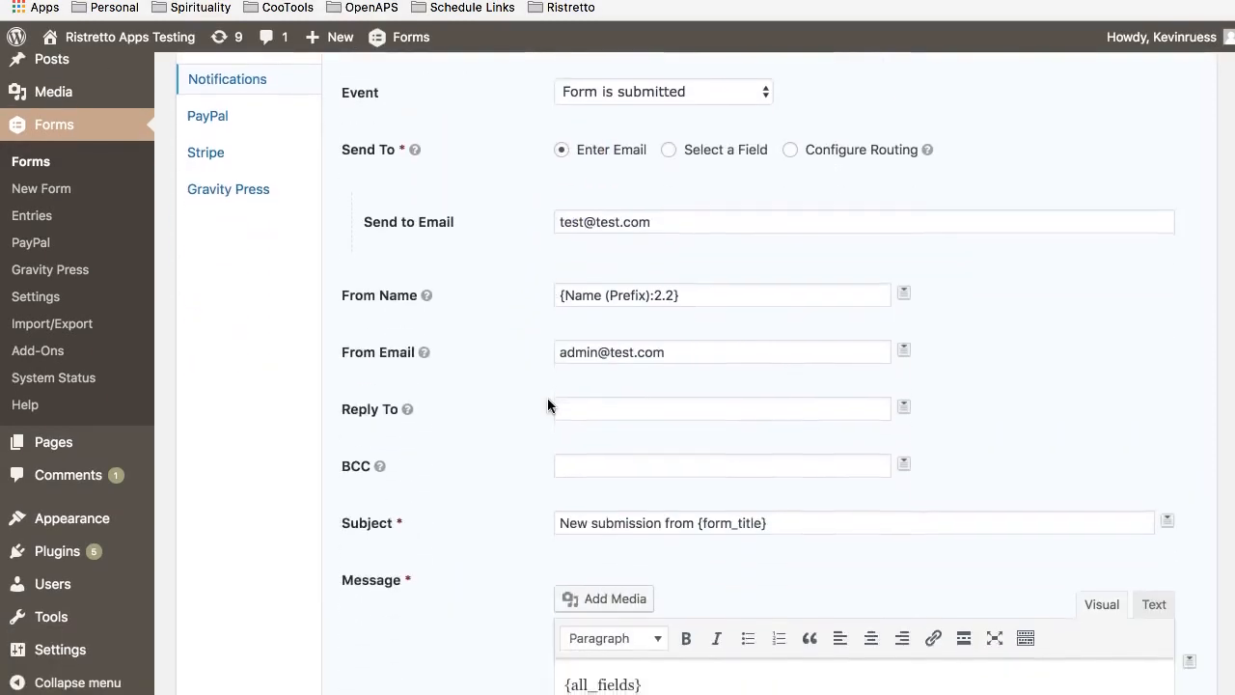
scroll("down", 3)
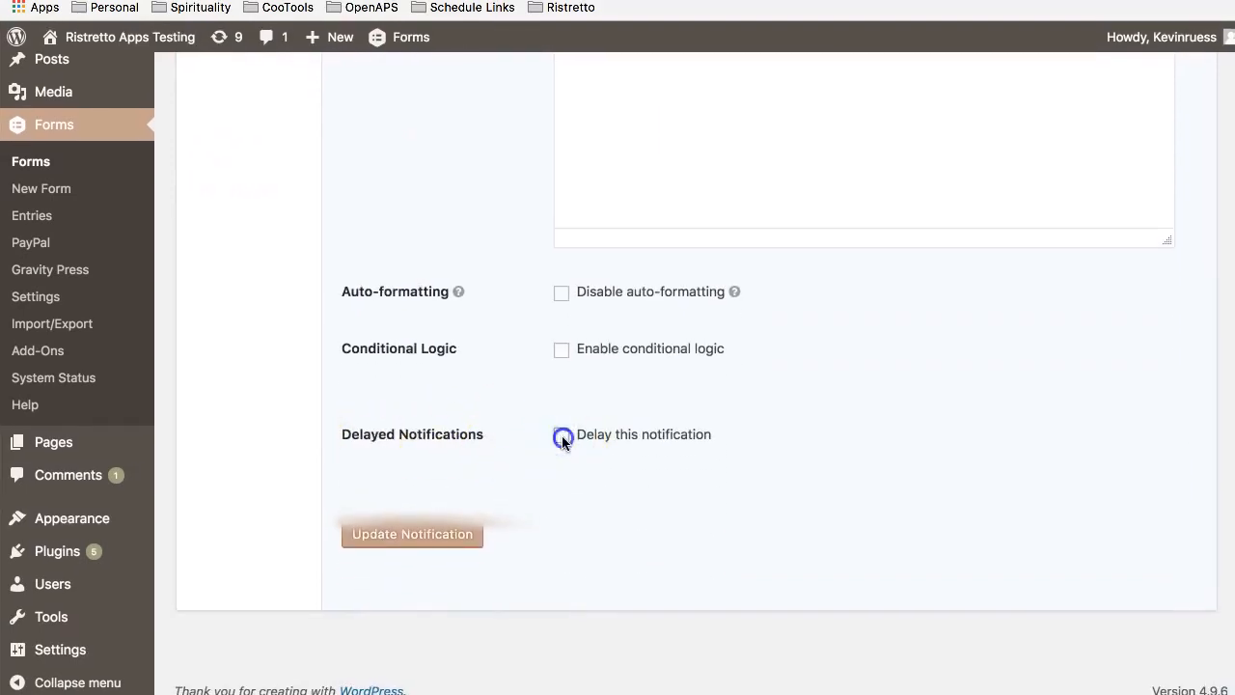
- Enable 'Delay this notification' and set it to send after 2 weeks
left_click(561, 435)
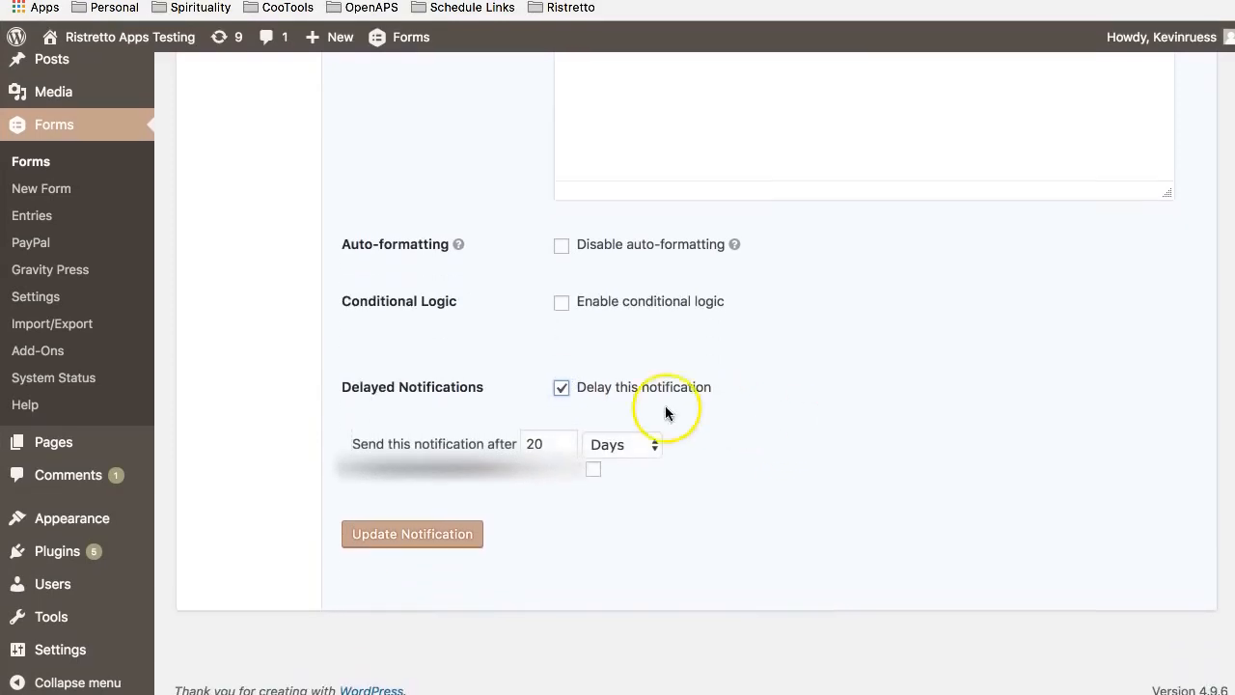
mouse_move(614, 451)
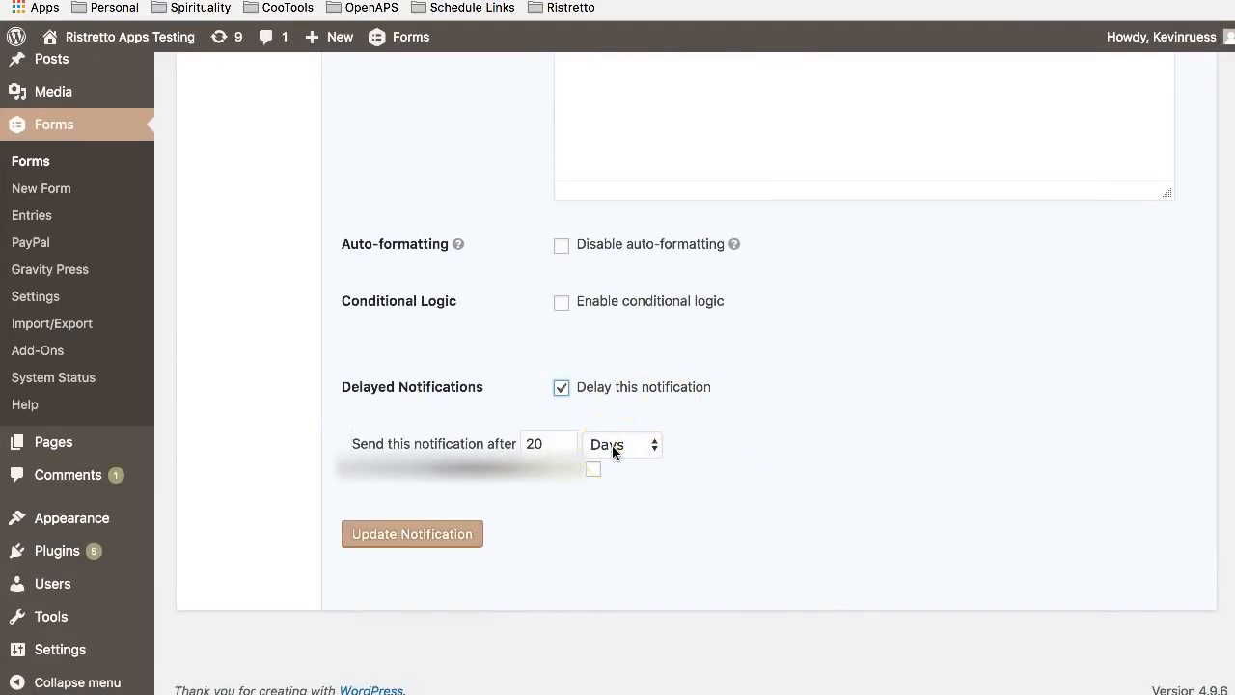
left_click(622, 444)
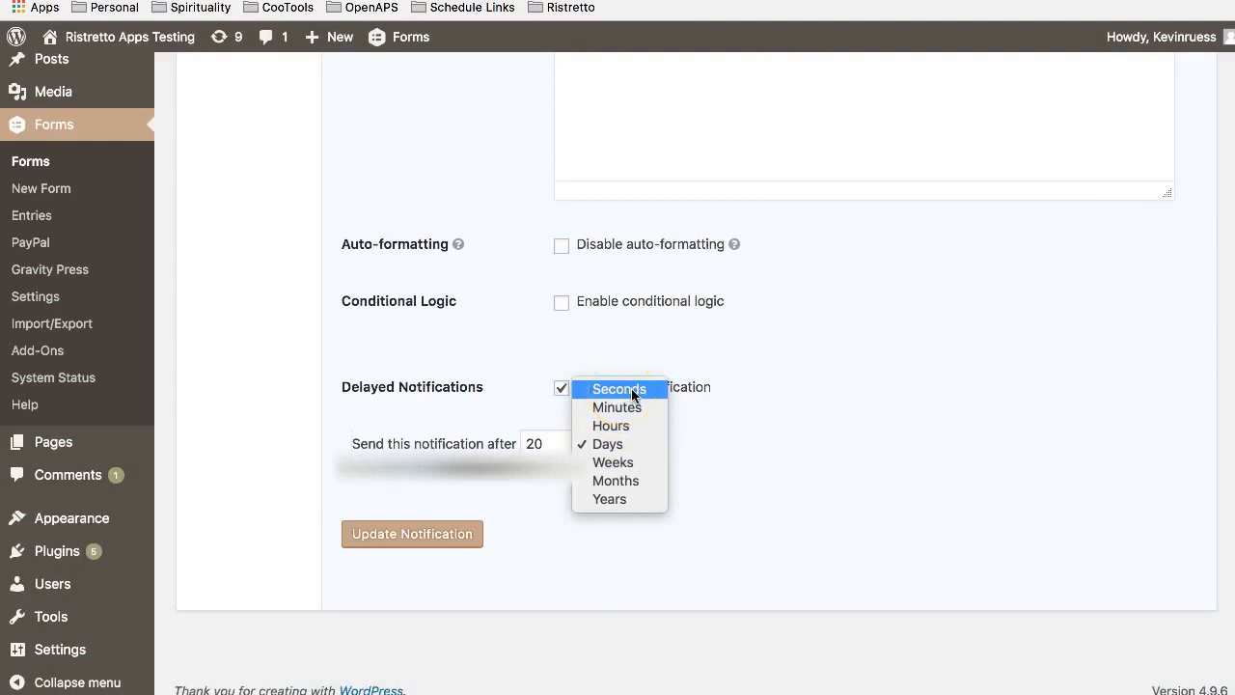
mouse_move(613, 481)
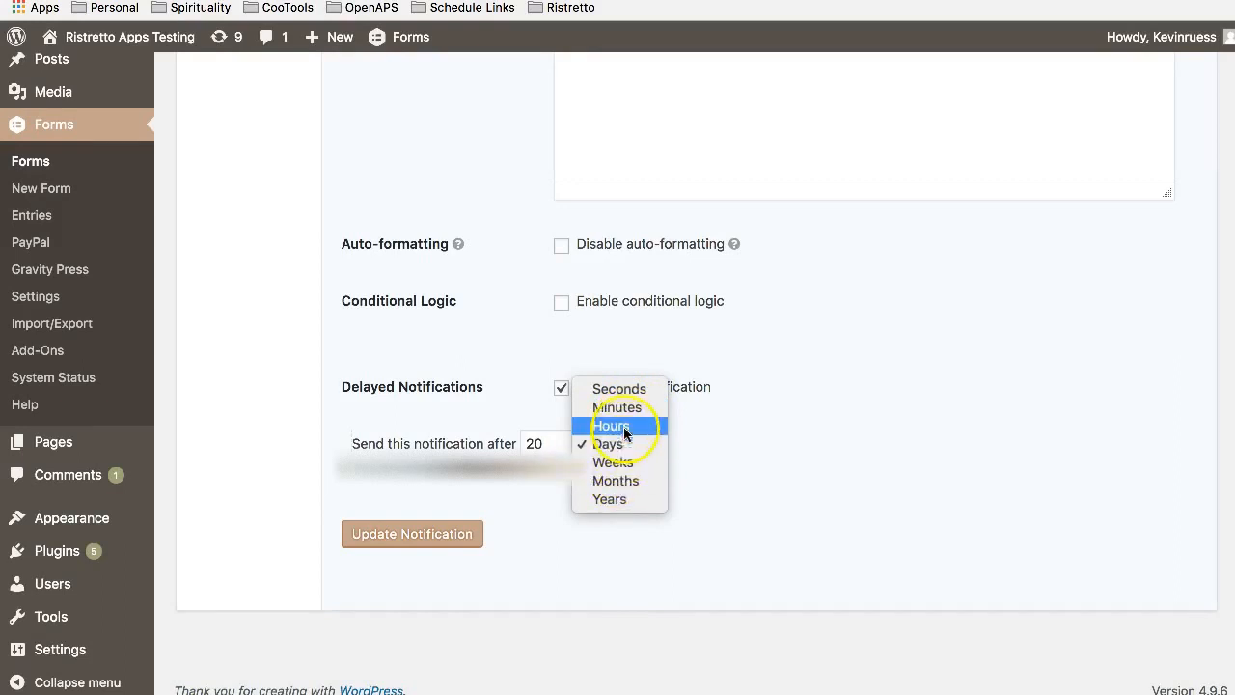
mouse_move(618, 406)
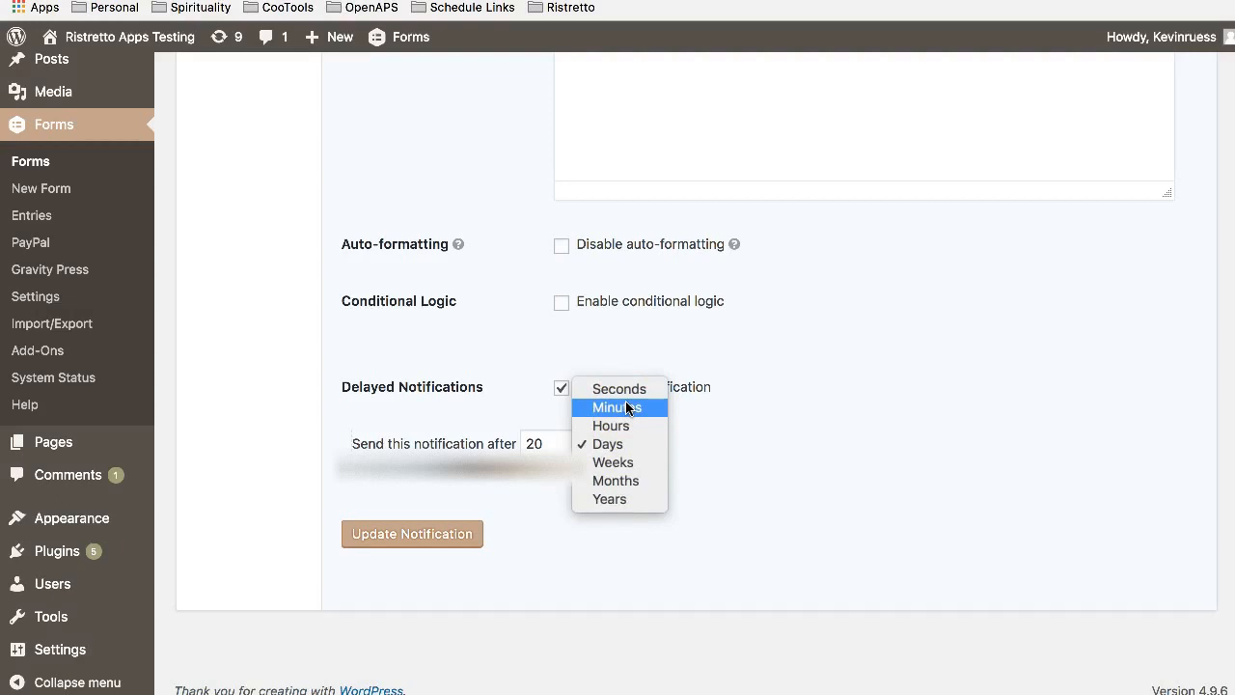
mouse_move(633, 409)
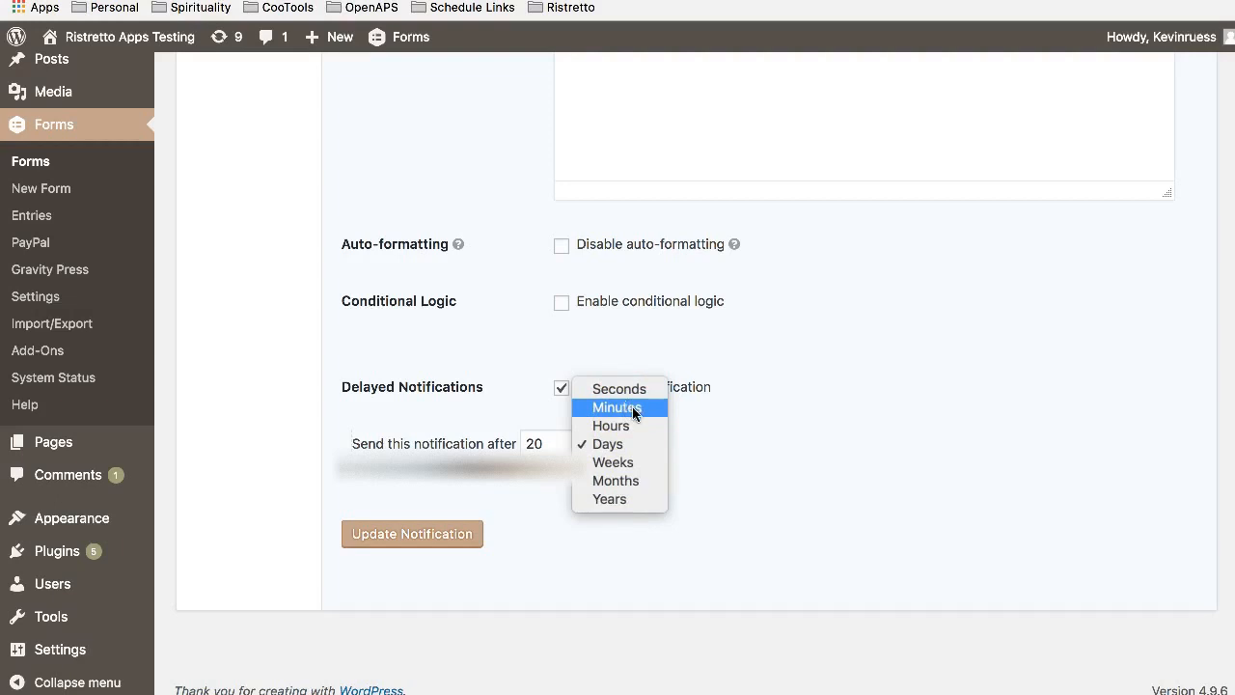
mouse_move(608, 444)
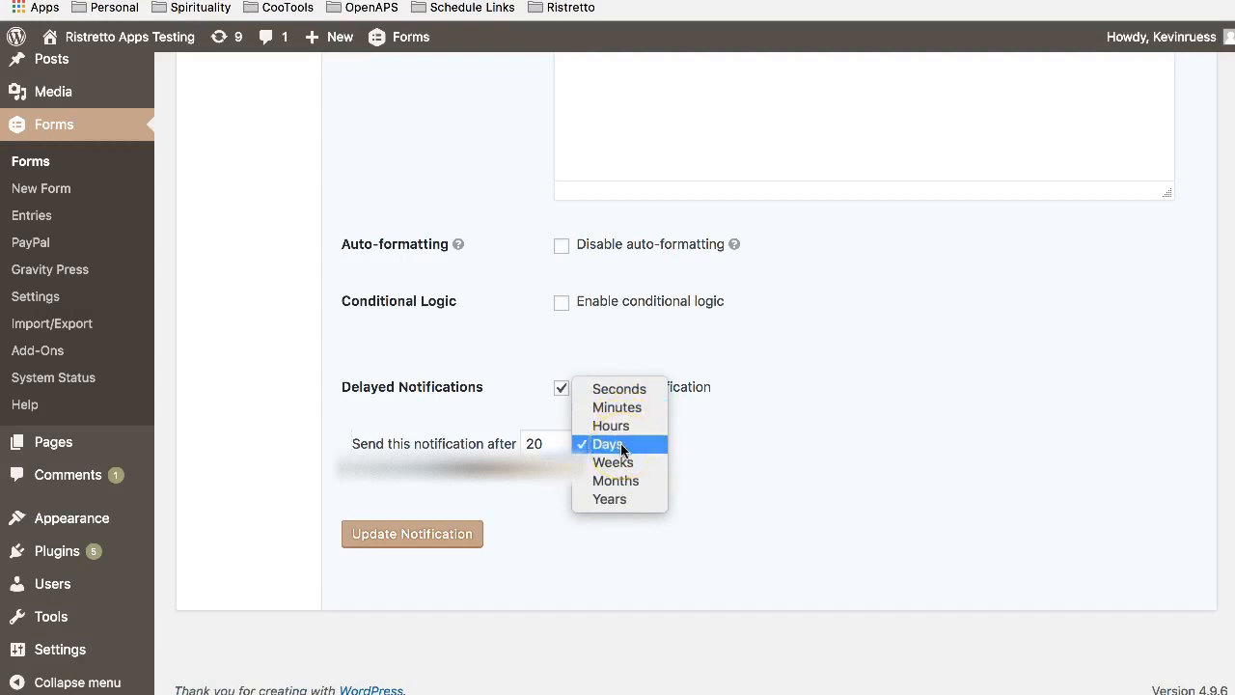
left_click(614, 463)
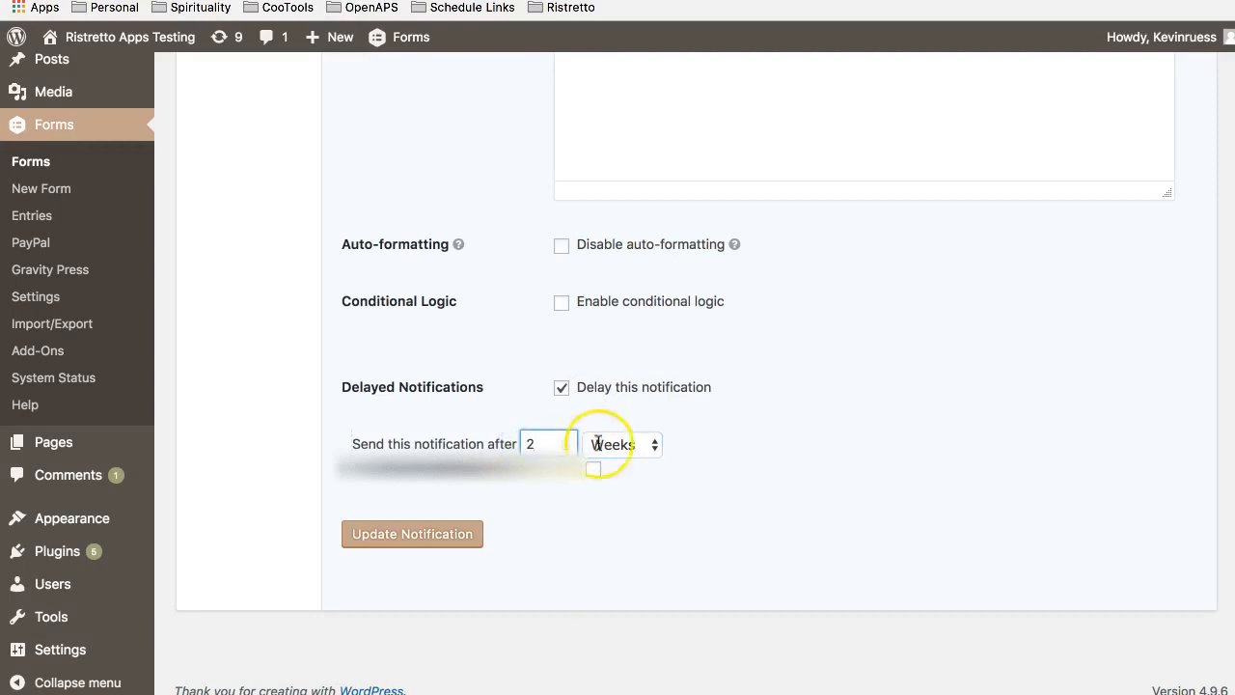
mouse_move(723, 448)
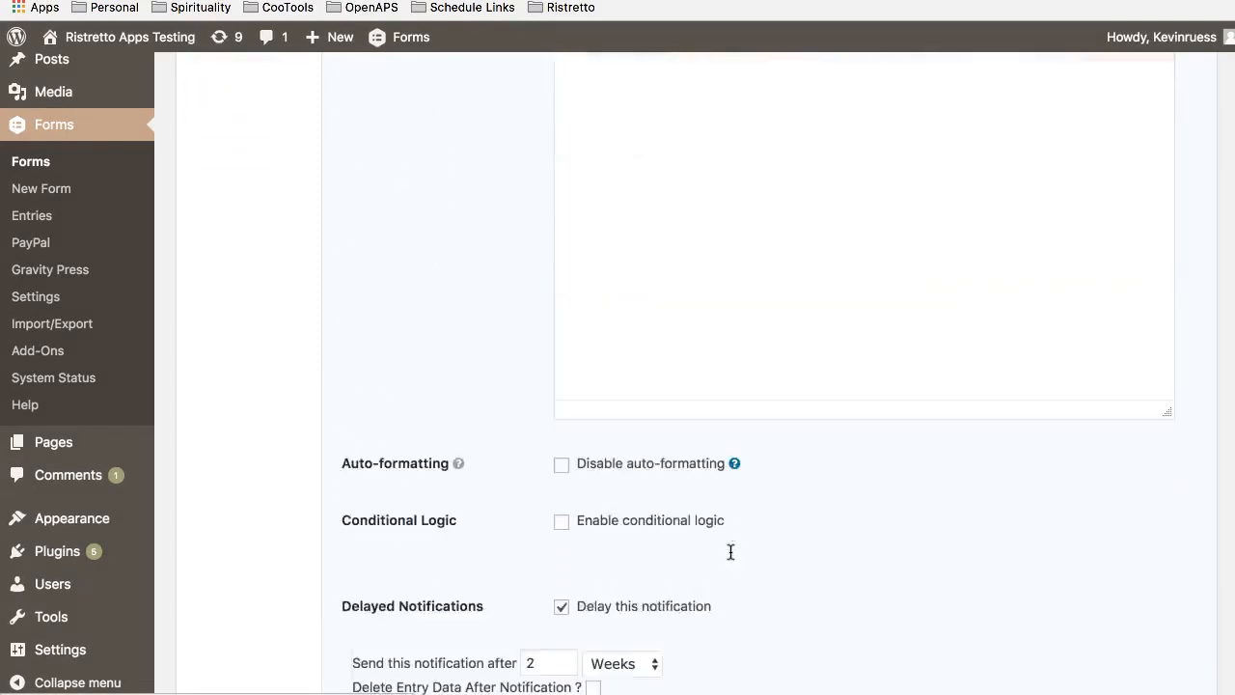
- Save the Admin Notification and verify the delay unit is still Weeks with value 2
scroll("up", 3)
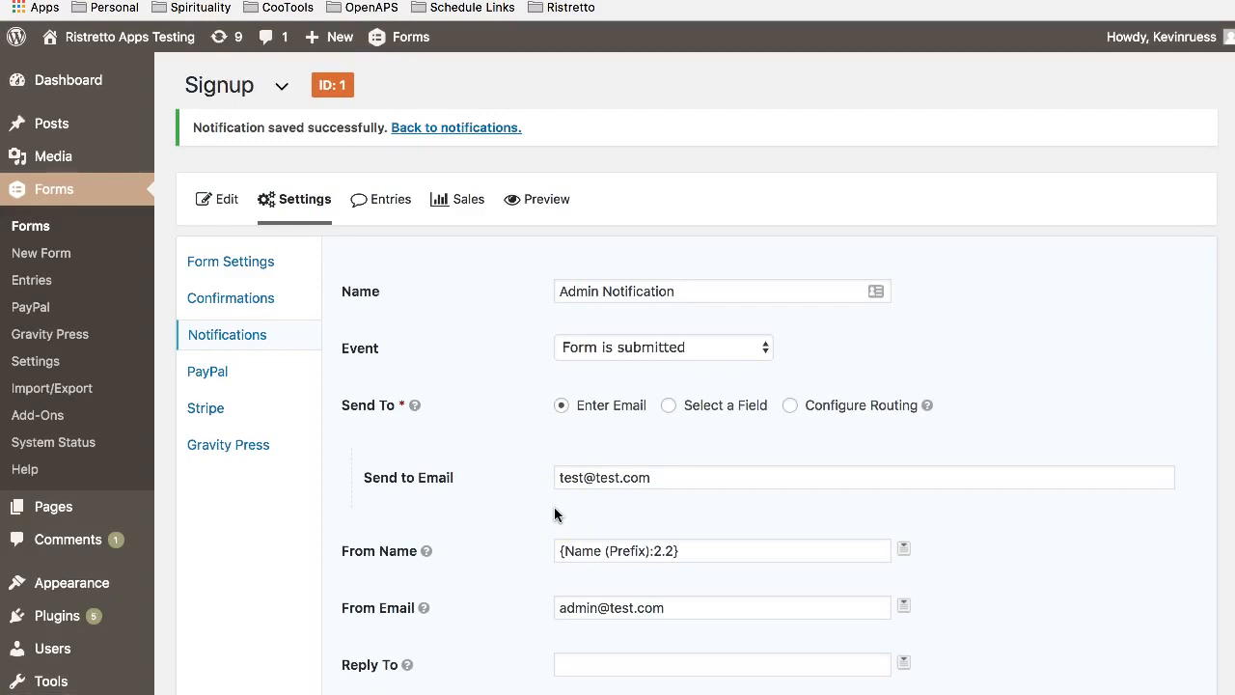
scroll("down", 3)
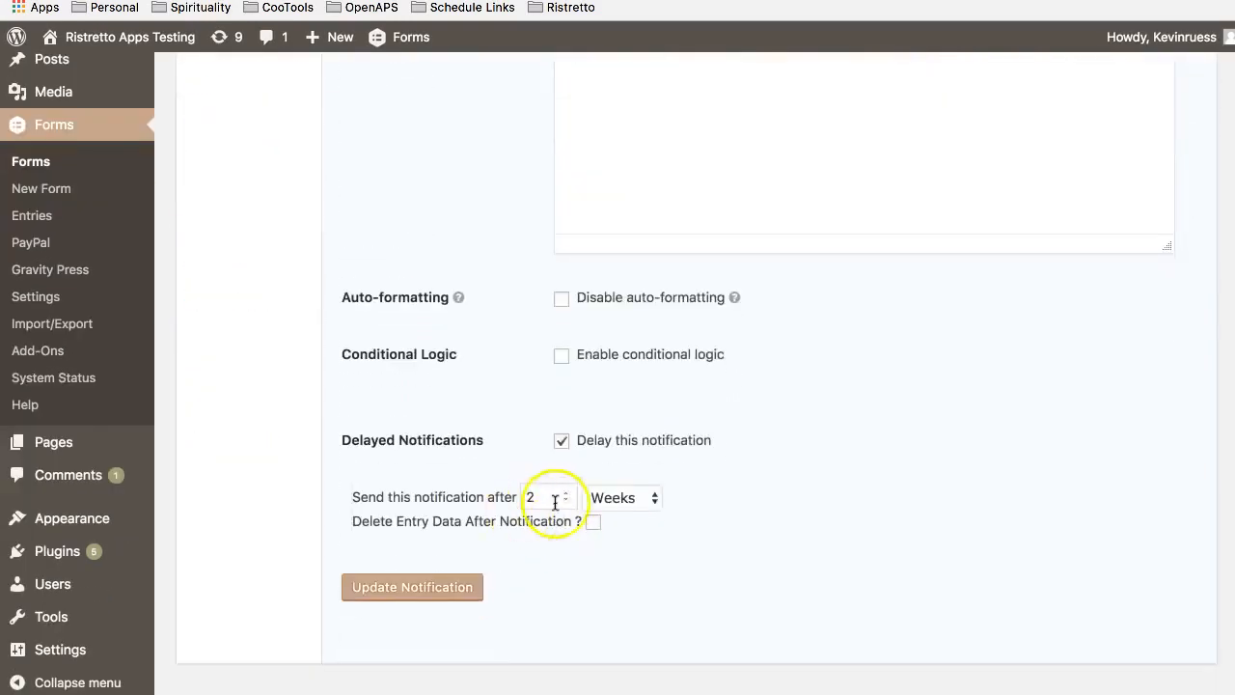
left_click(621, 498)
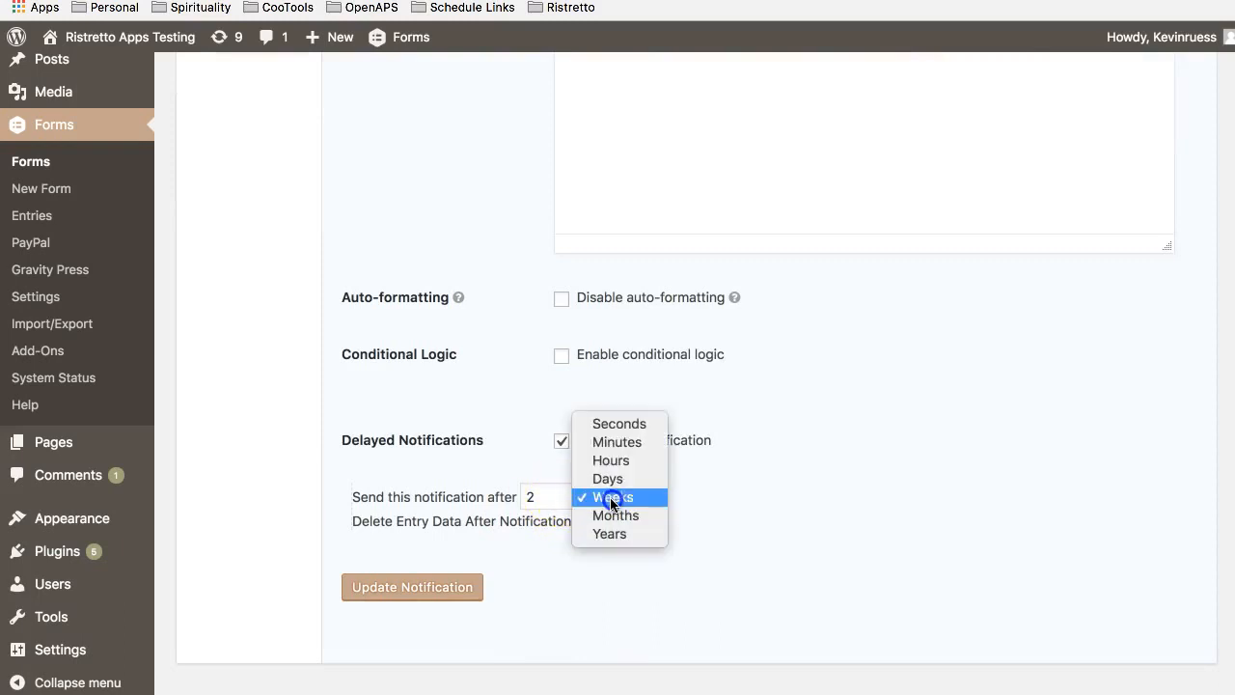
mouse_move(752, 465)
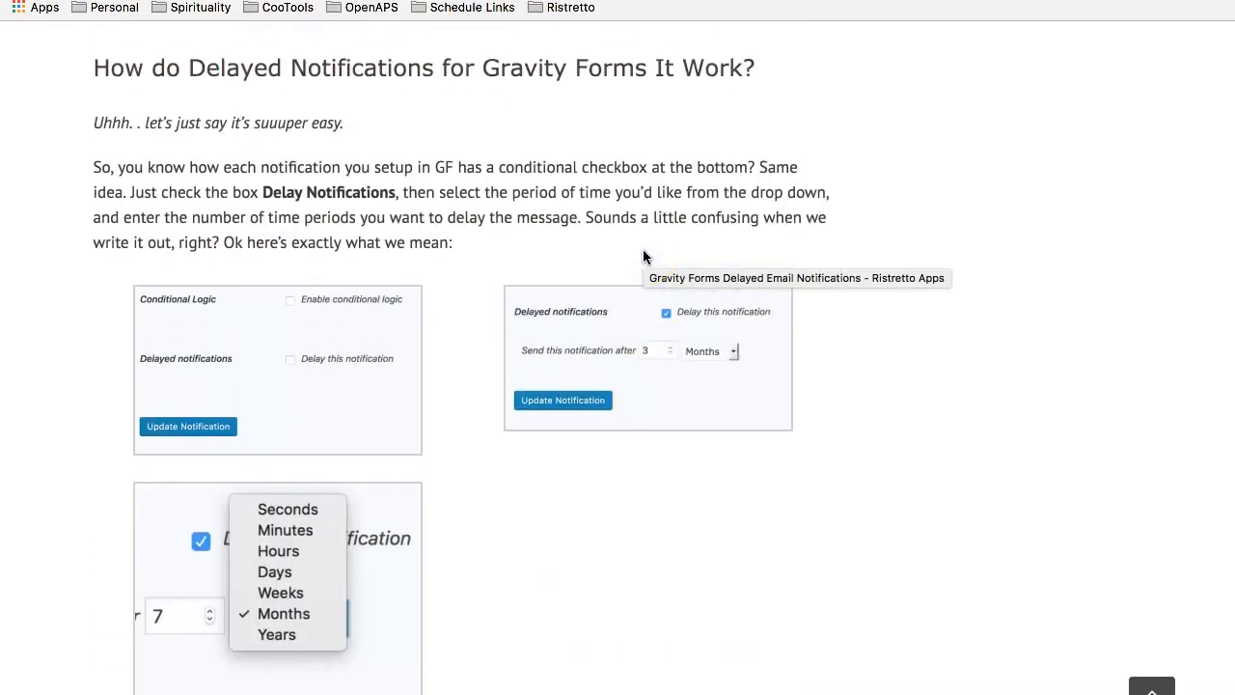
- Scroll the Ristretto Apps plugin page down to the 'Simple Right?' $29.00 purchase pitch
scroll("down", 3)
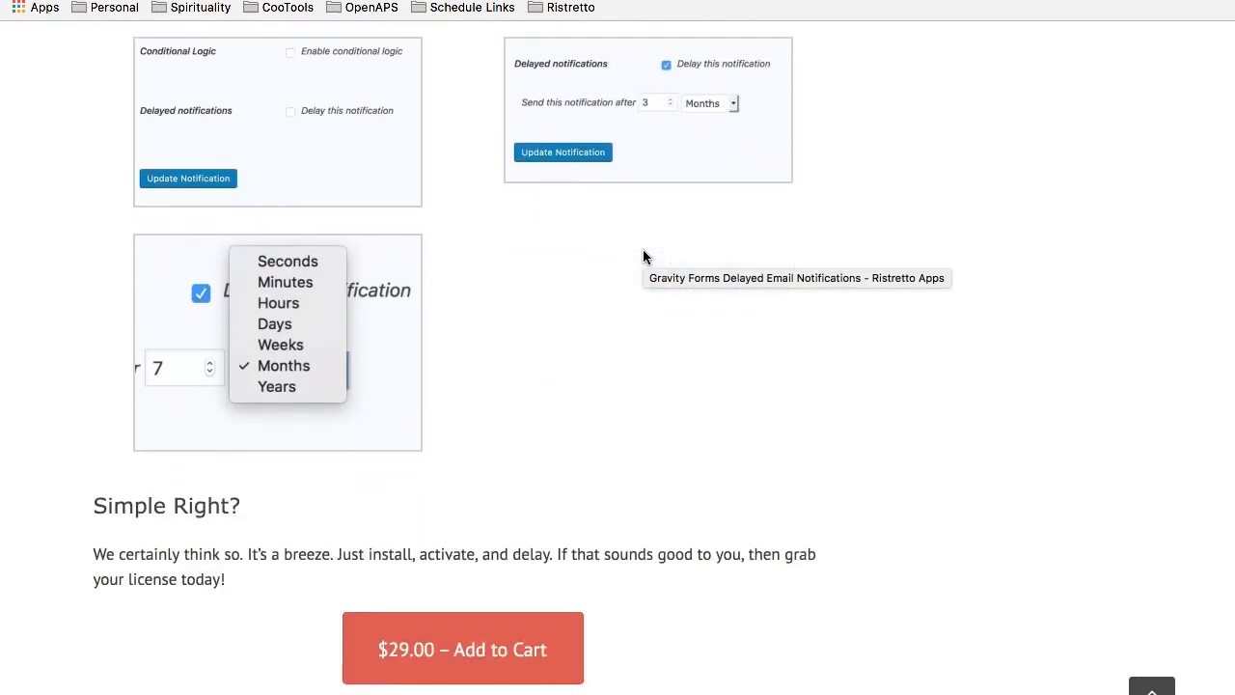
scroll("down", 3)
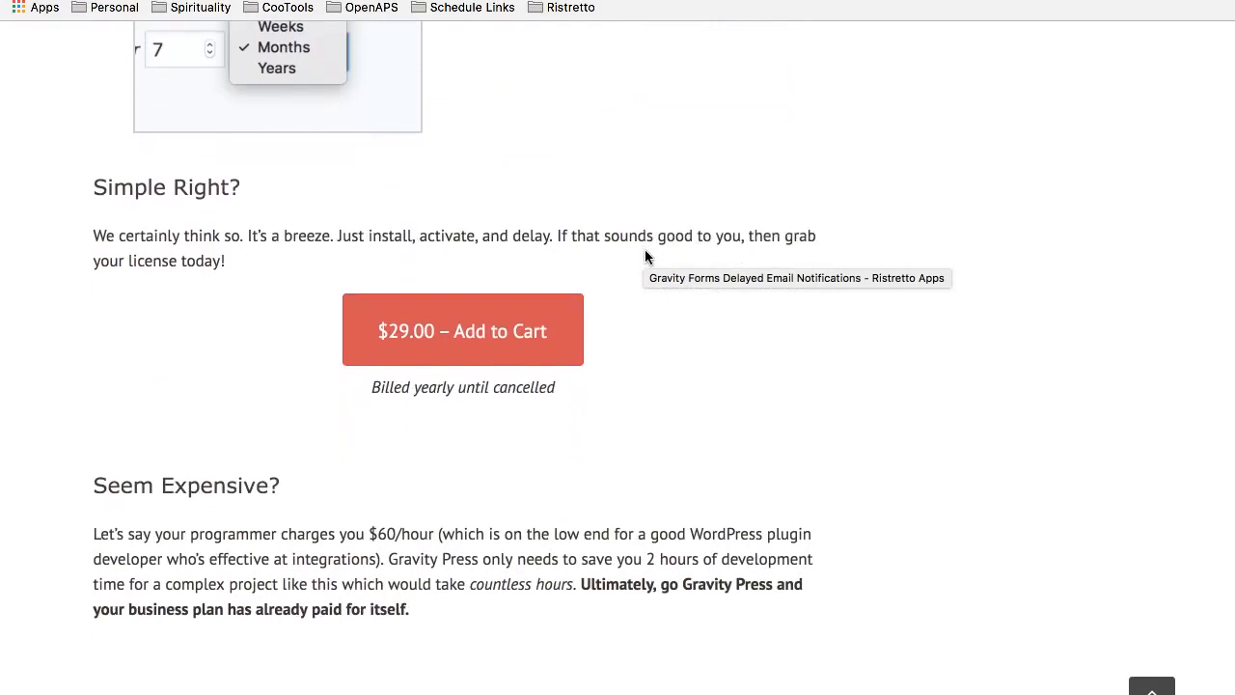